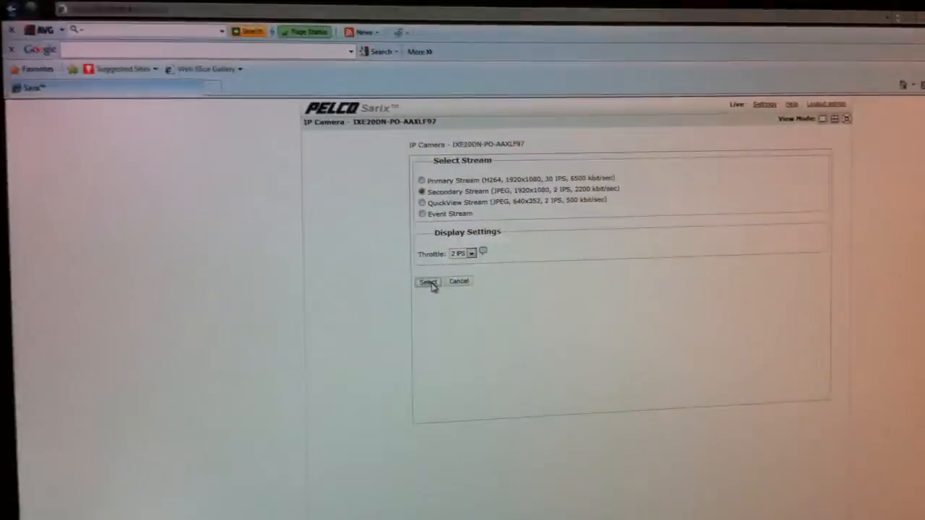
Step: Confirm the Secondary Stream selection at 2 IPS to start live video playback
click(428, 282)
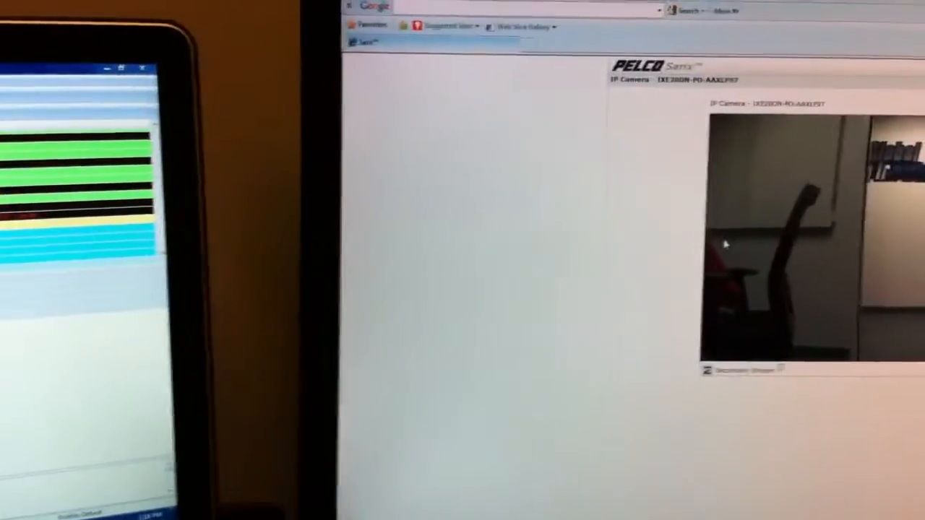